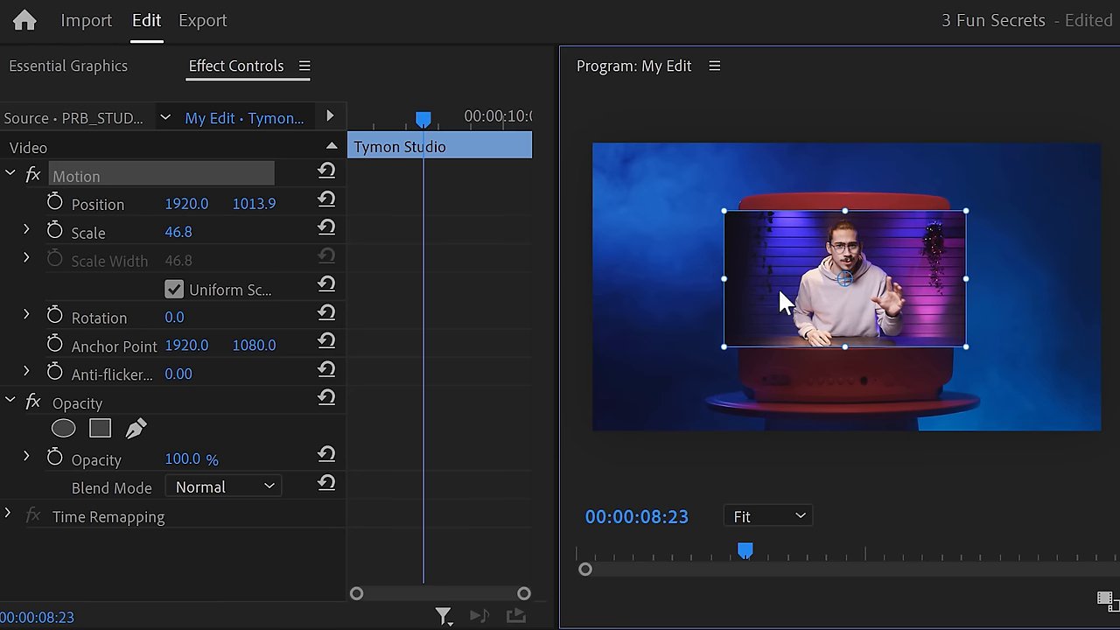
mouse_move(854, 318)
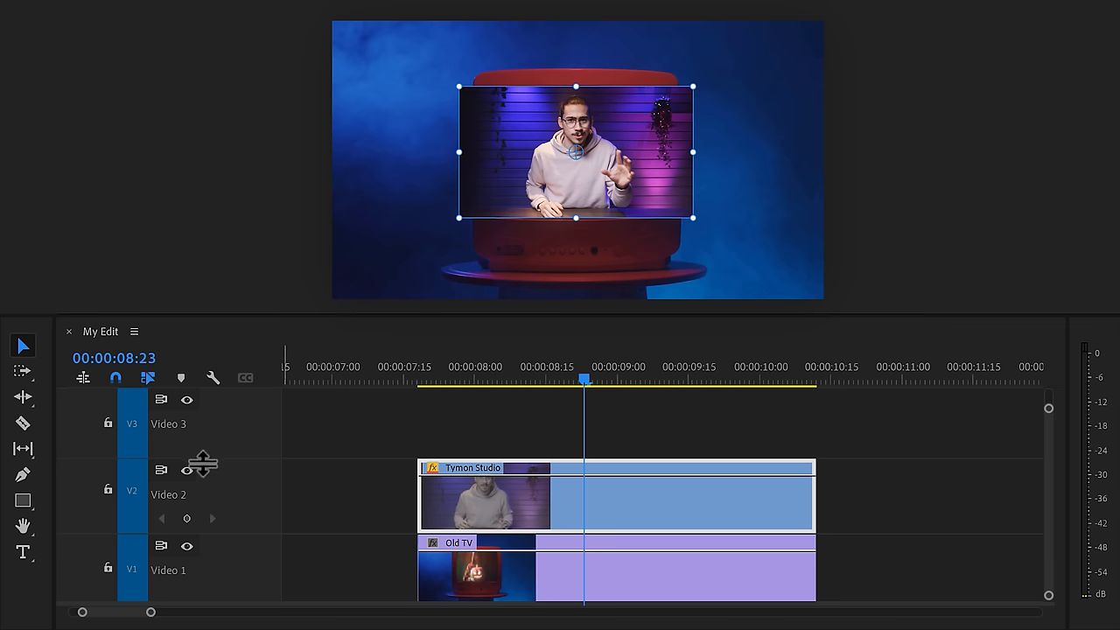
Hide the V2 presenter track so the old TV screen shows underneath.
click(185, 469)
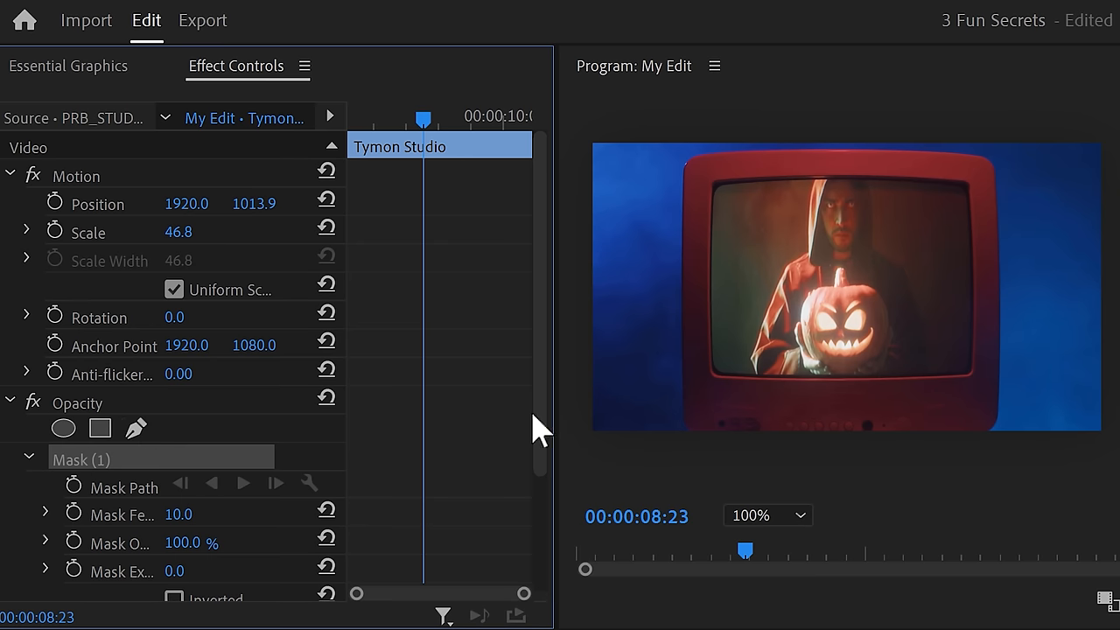
mouse_move(716, 371)
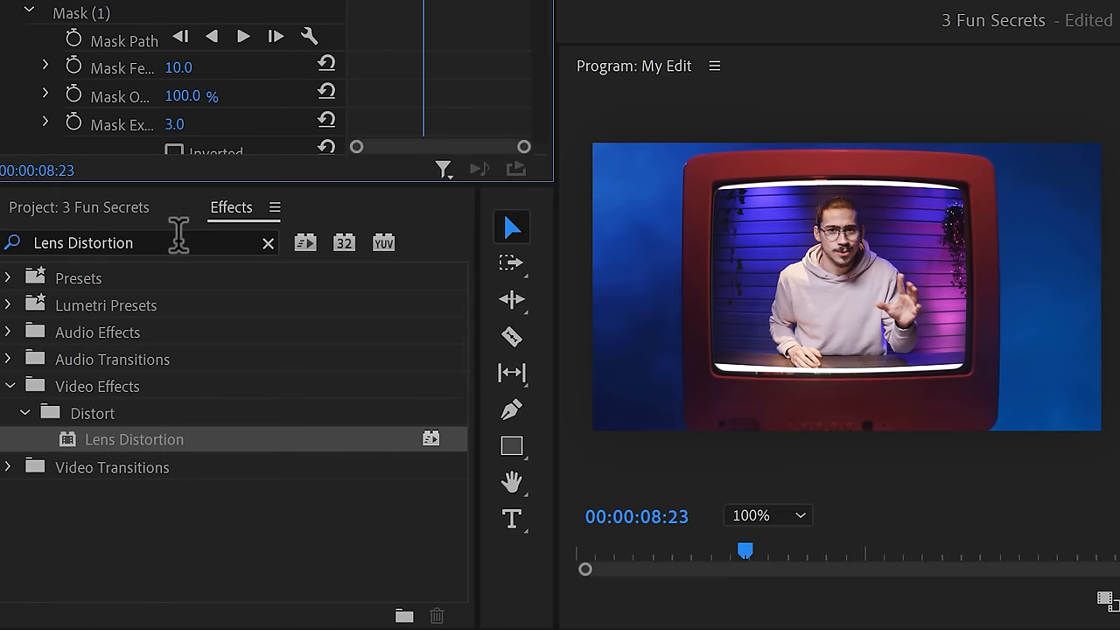
Search the Effects panel for 'Transform' to locate the Lens Distortion effect.
text(Transform)
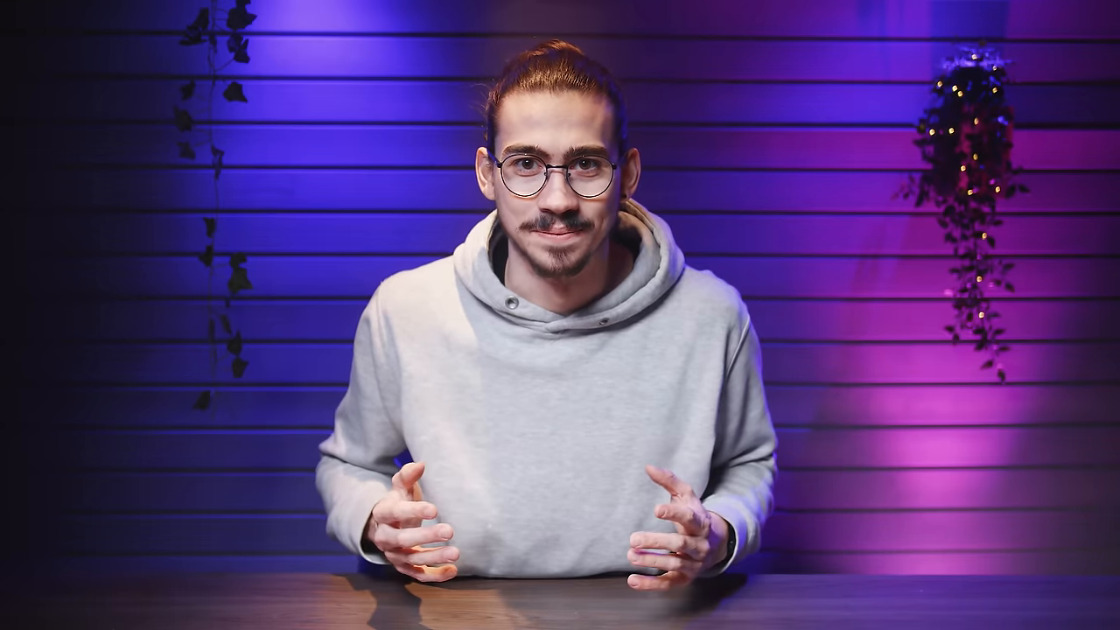
Show the Lumetri Color panel from the Window menu and adjust the presenter clip's saturation.
click(522, 11)
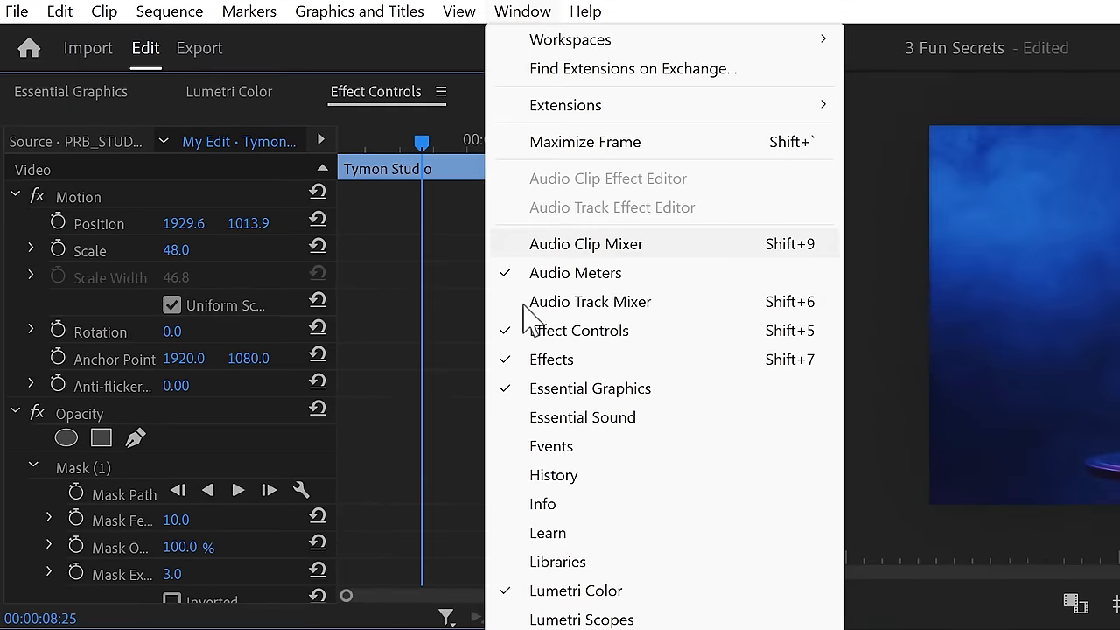
click(575, 592)
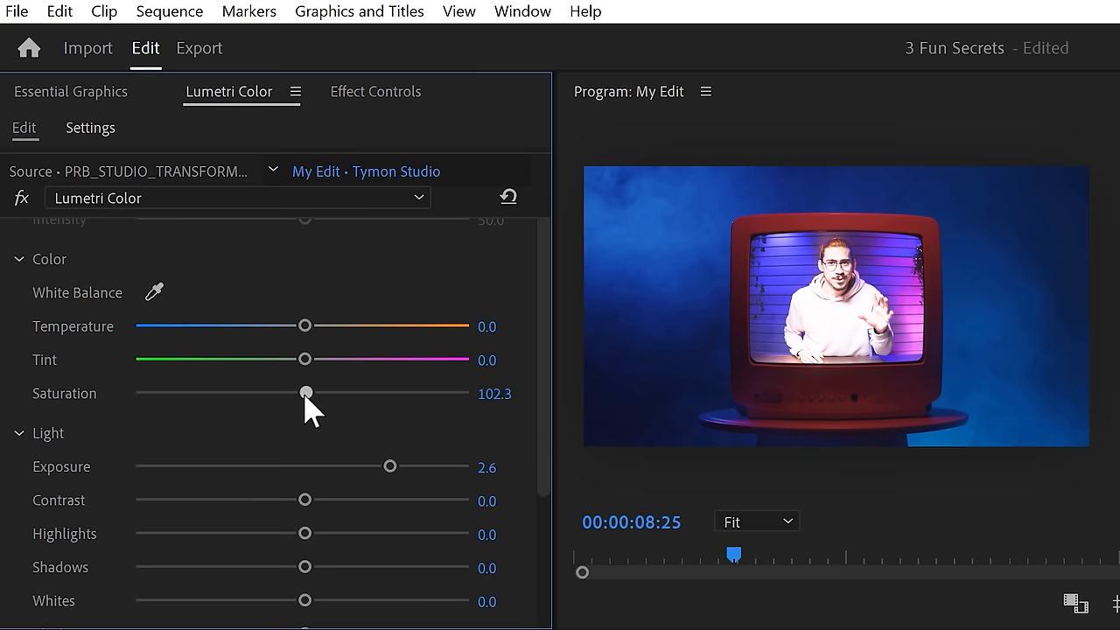
drag(304, 392, 231, 392)
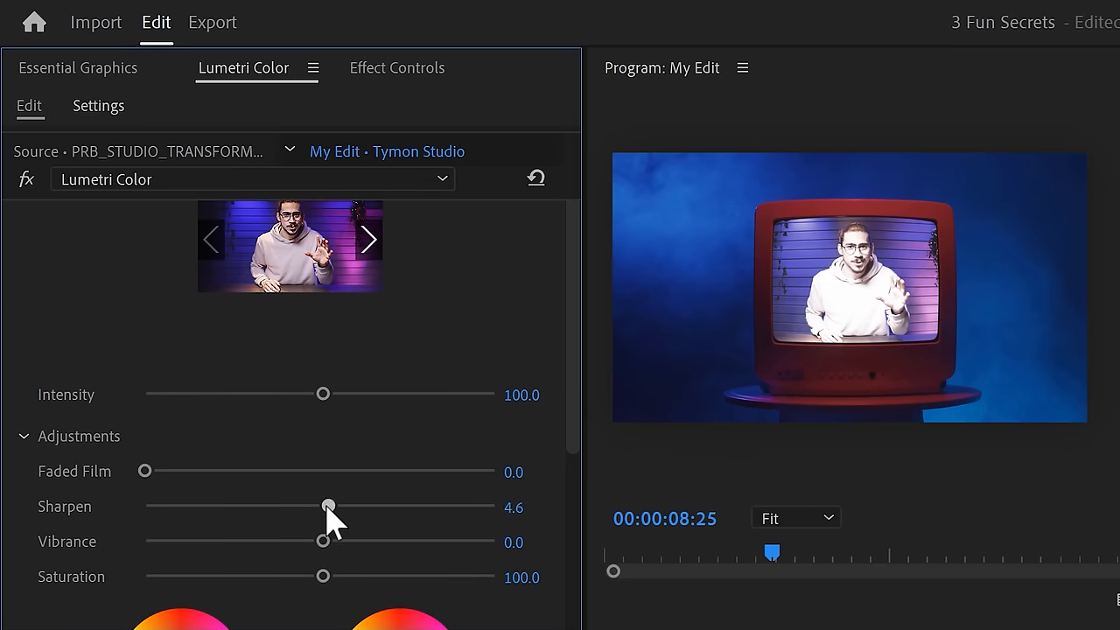
Lower Sharpen to about -60.8 and set Faded Film to about 80 for an old-film look.
drag(327, 506, 270, 506)
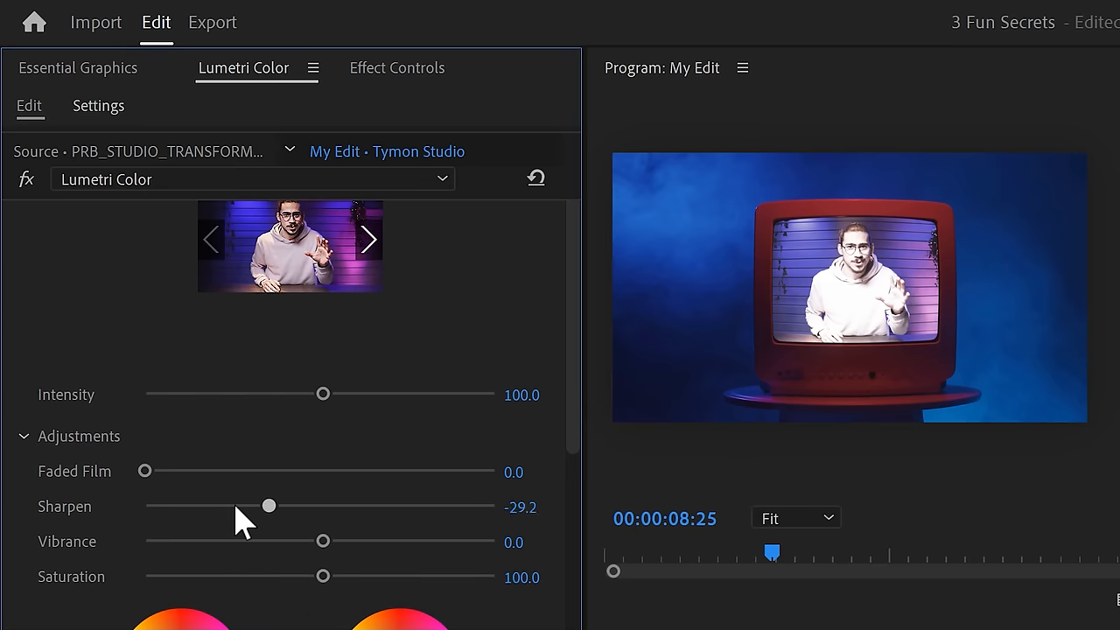
drag(270, 506, 213, 506)
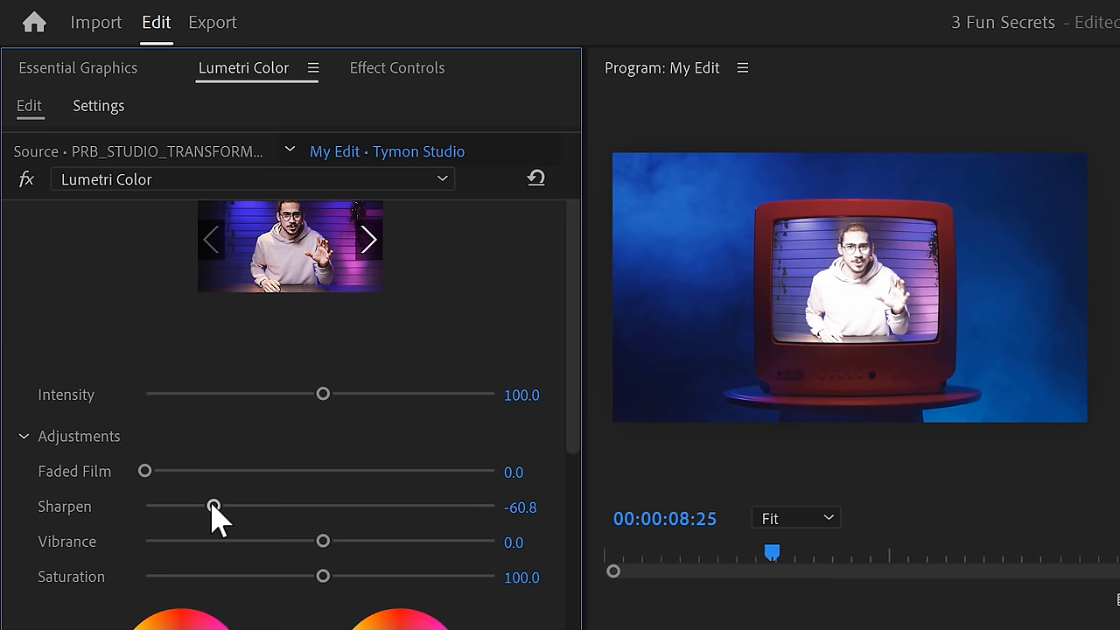
drag(144, 471, 427, 471)
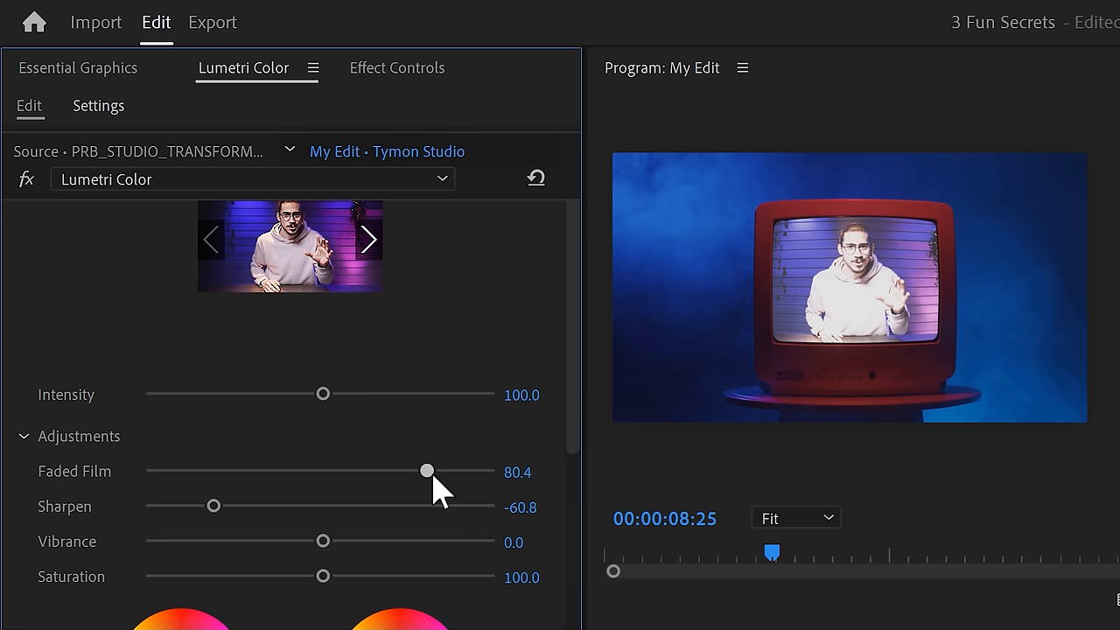
drag(427, 472, 216, 472)
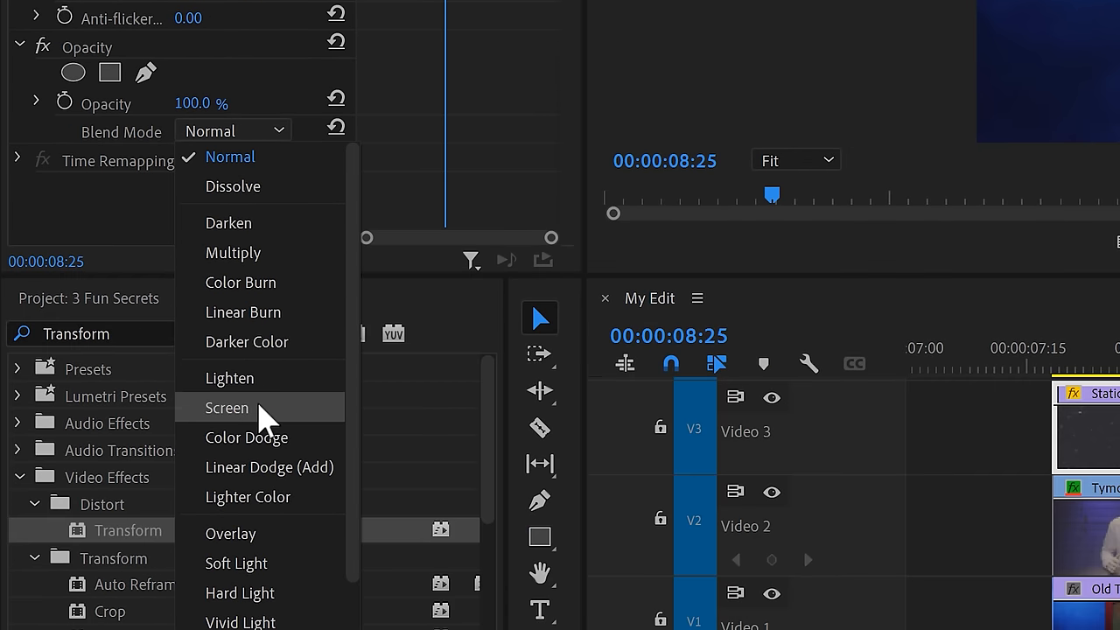
Set the Static clip to Screen blend and paste the presenter's Mask (1) onto its Opacity.
click(227, 406)
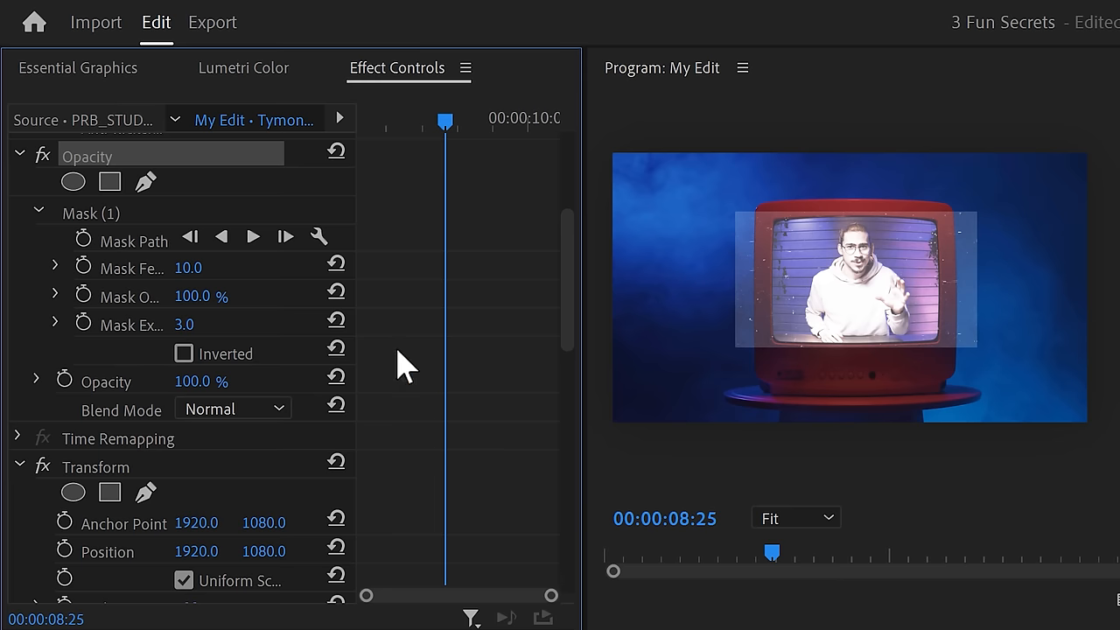
click(91, 214)
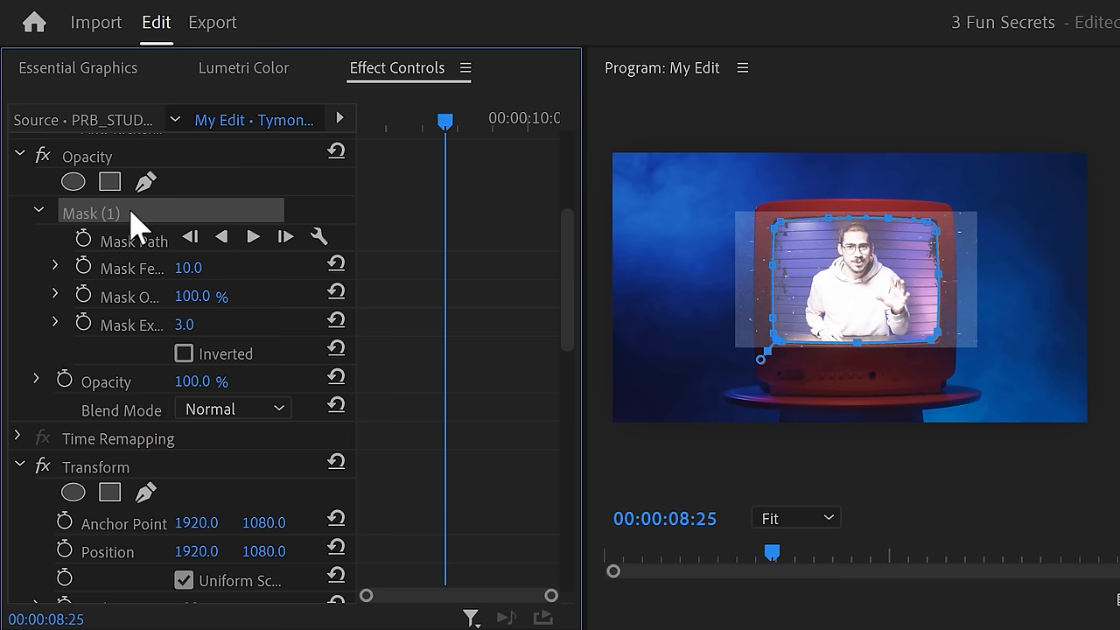
key(ctrl+c)
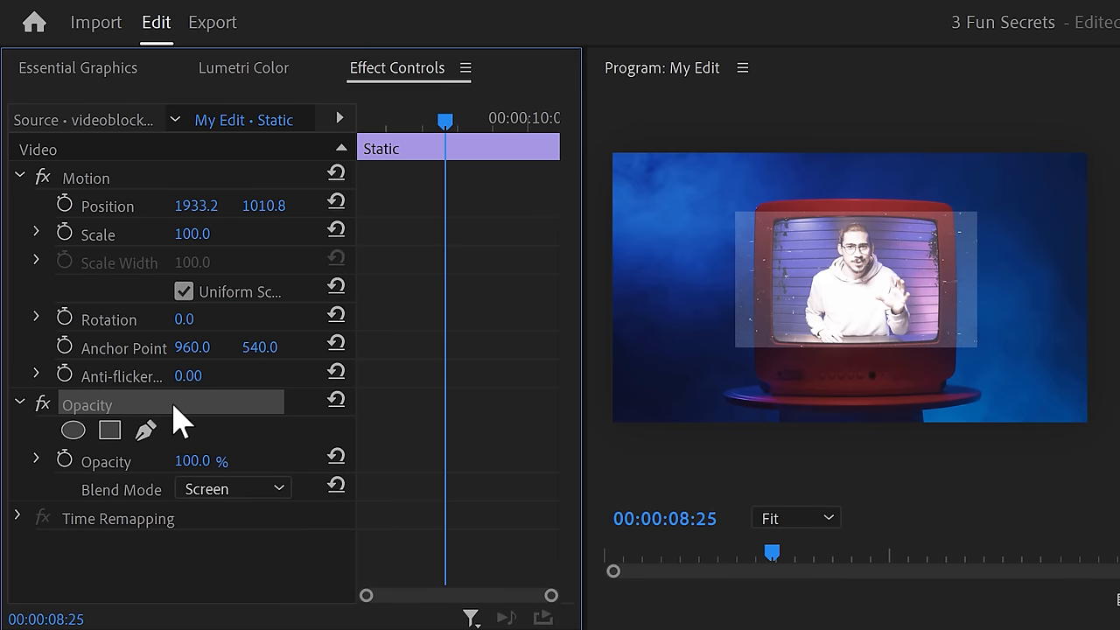
click(109, 429)
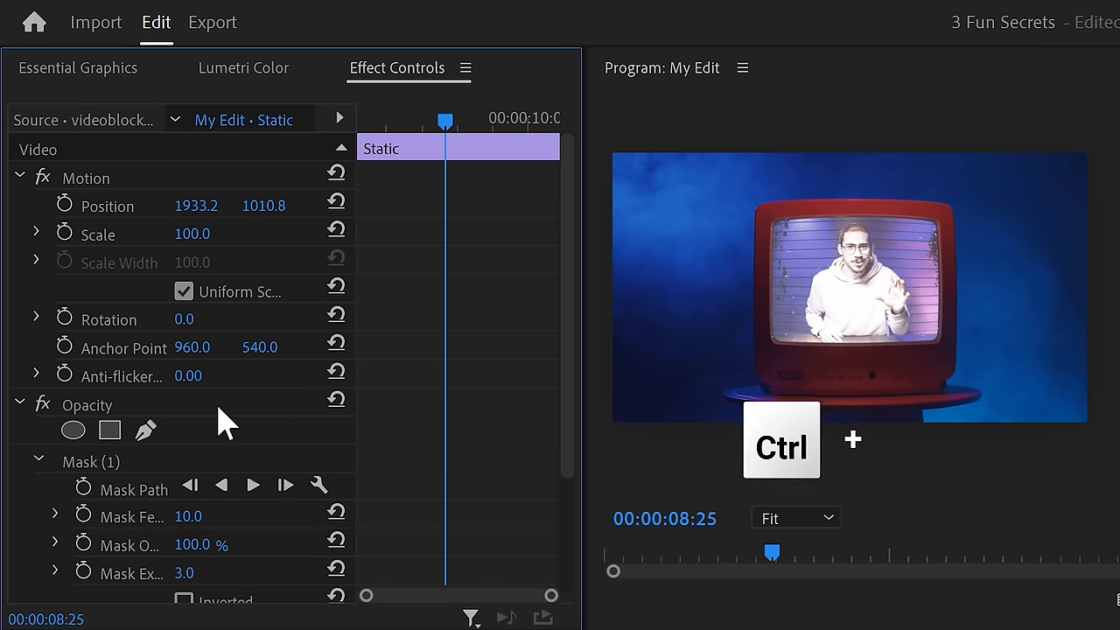
key(ctrl+v)
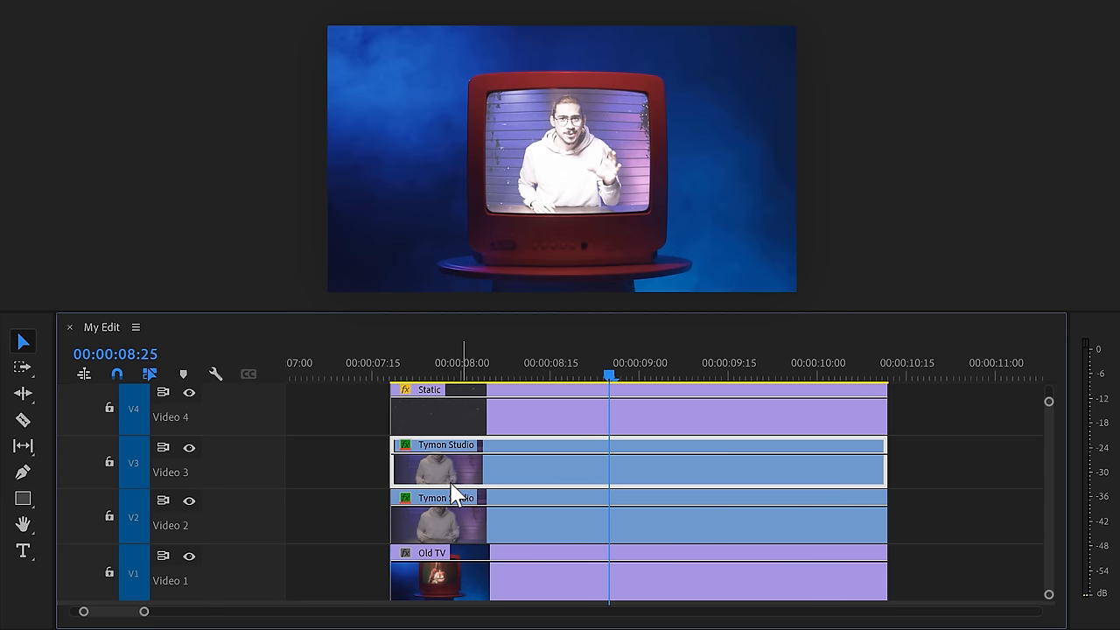
Bring up the context menu for the duplicated Tymon Studio clip on V3.
right_click(452, 471)
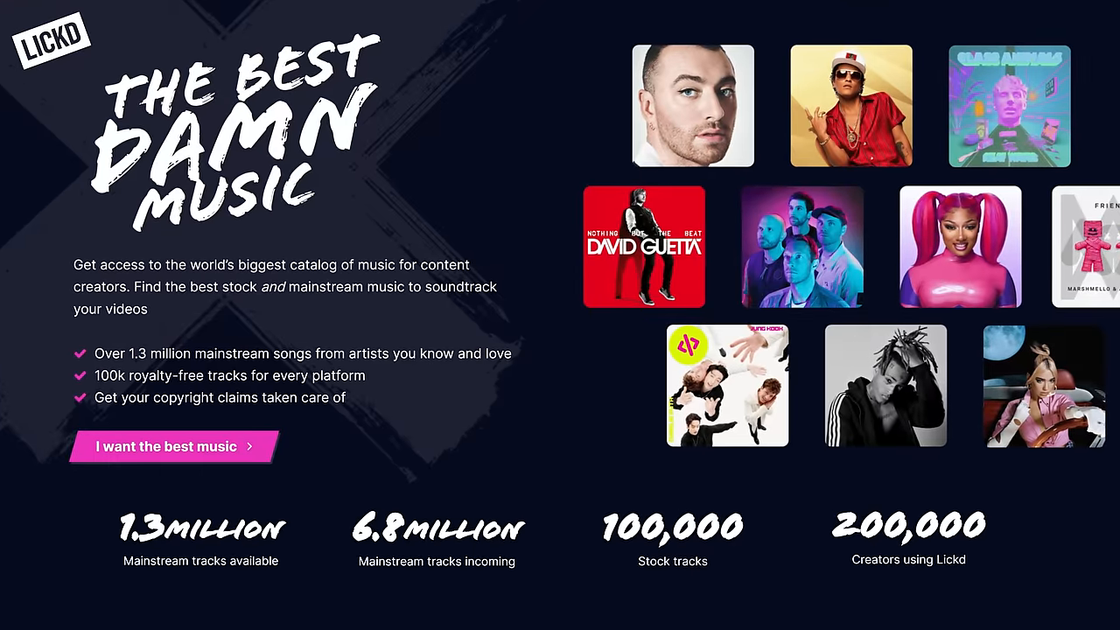
Scroll down the Lickd homepage to the mainstream music catalog.
scroll(down, 3)
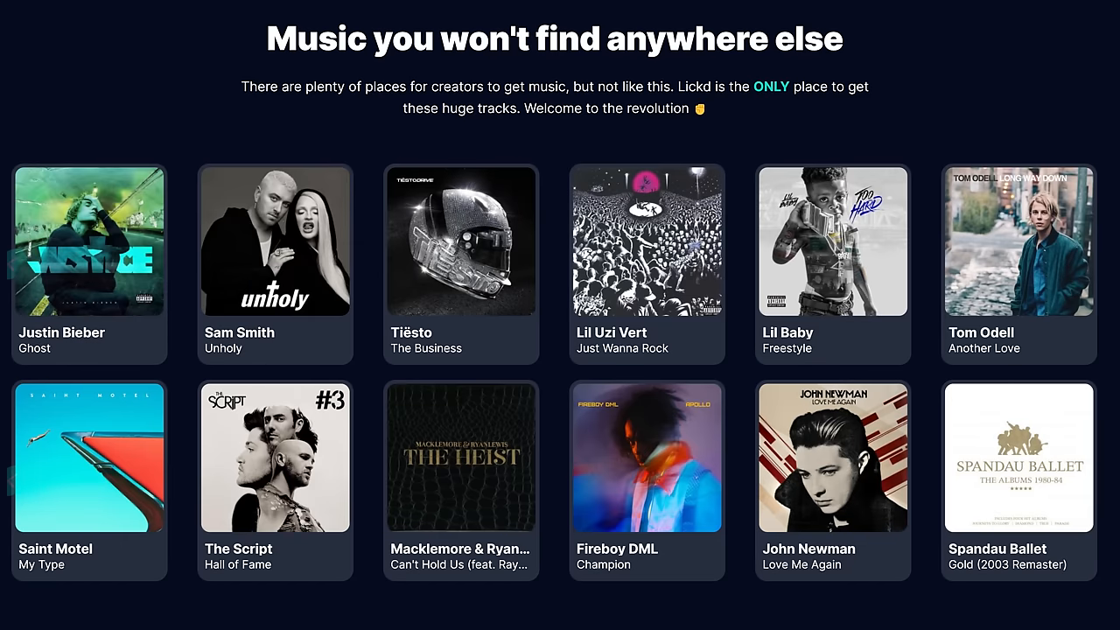